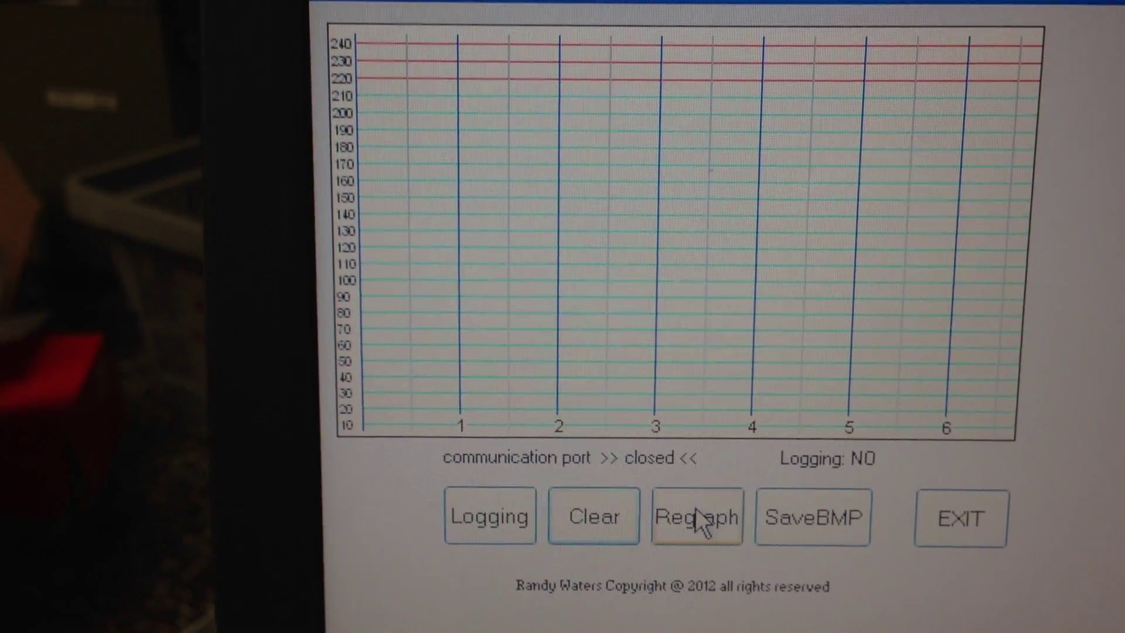
# Regraph the stored reflow profile, peaking near 220 degrees then cooling toward 100
pyautogui.click(695, 517)
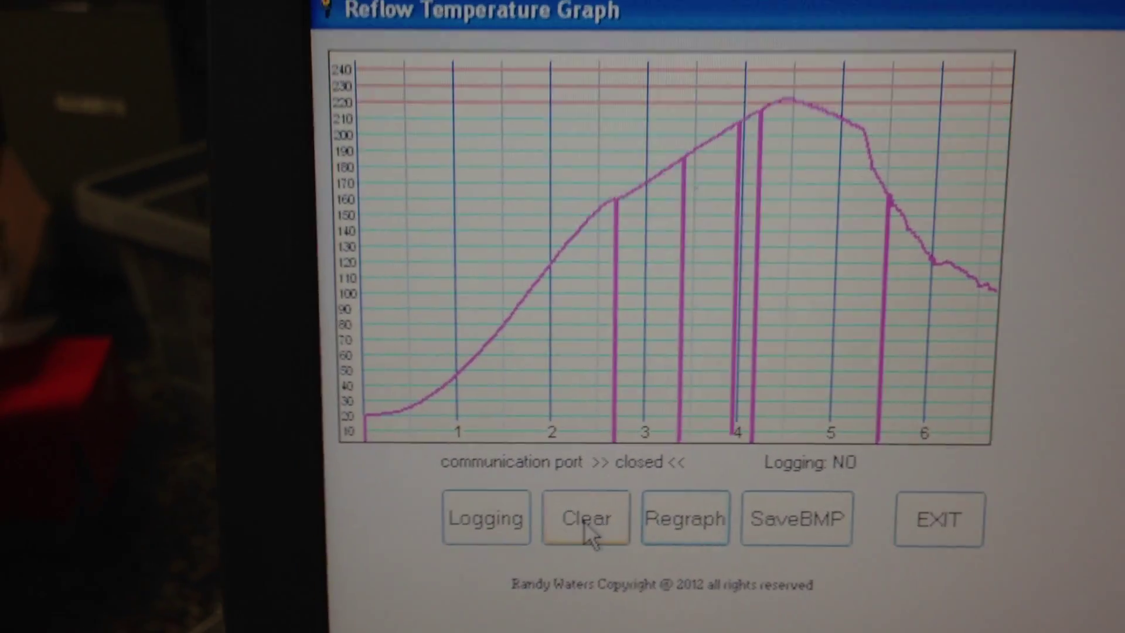
pyautogui.click(588, 518)
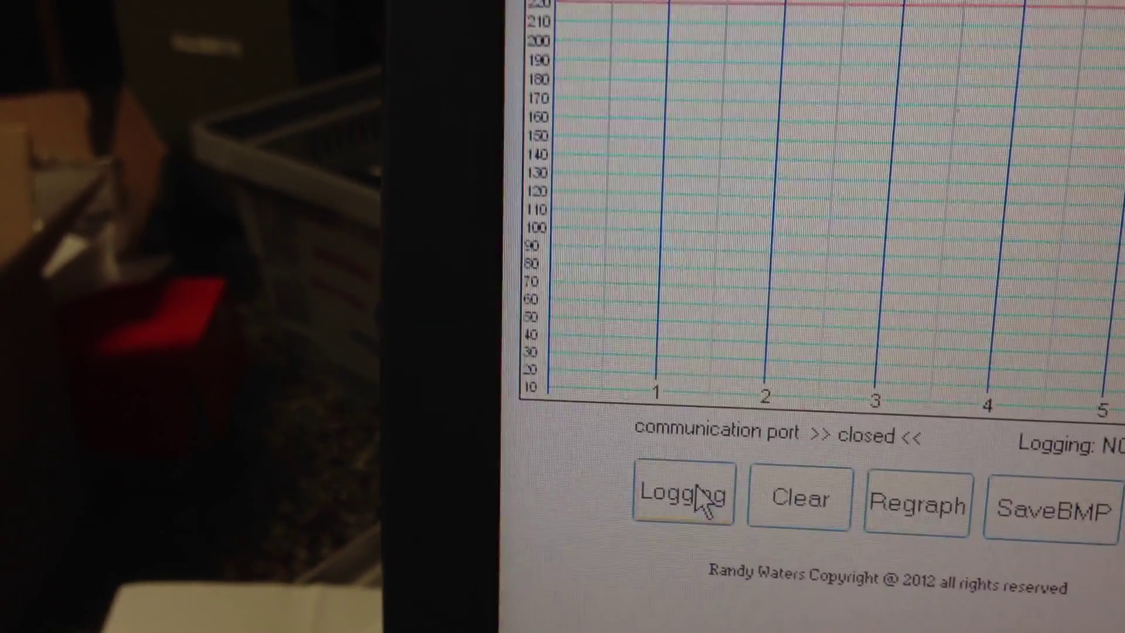
# Start live temperature logging on Com4, creating a new data file with a first reading of 31 degrees
pyautogui.click(684, 497)
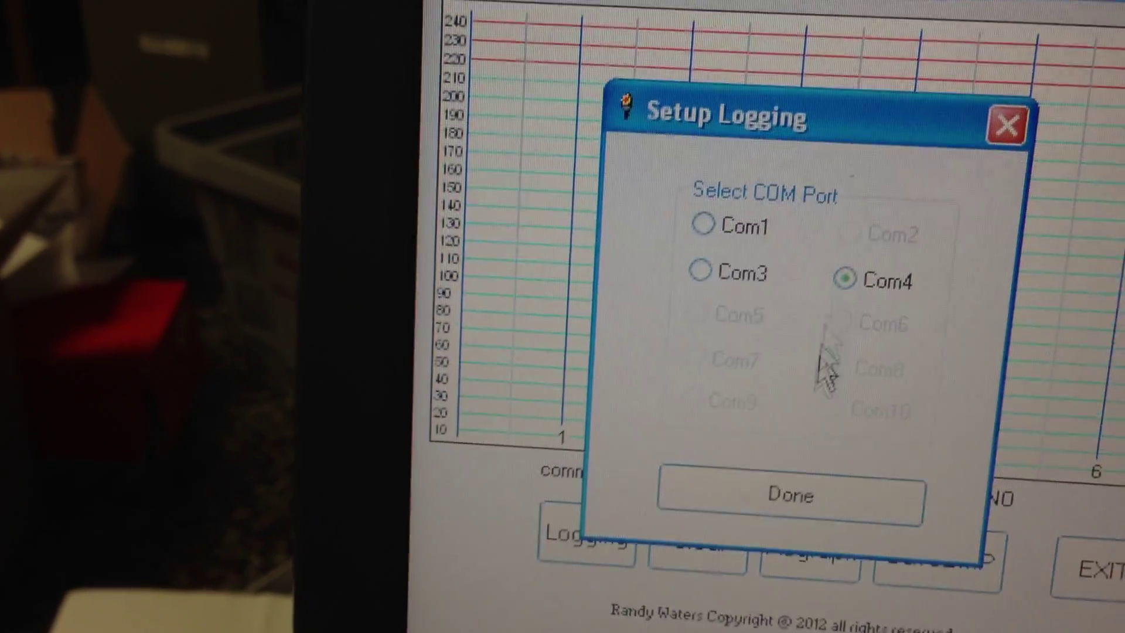
pyautogui.click(792, 494)
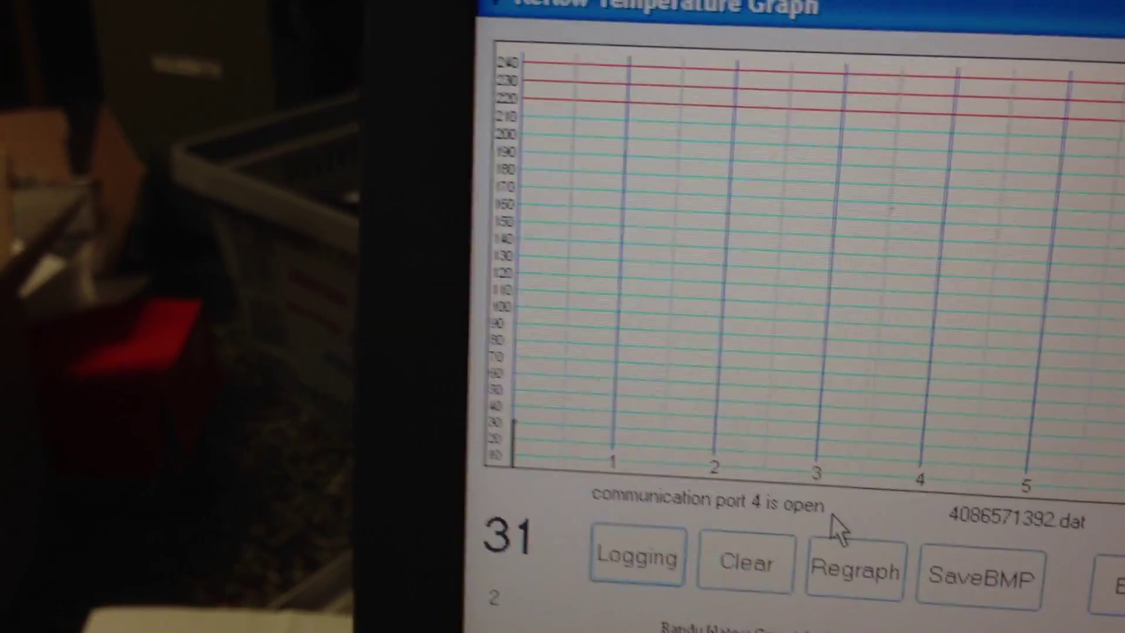